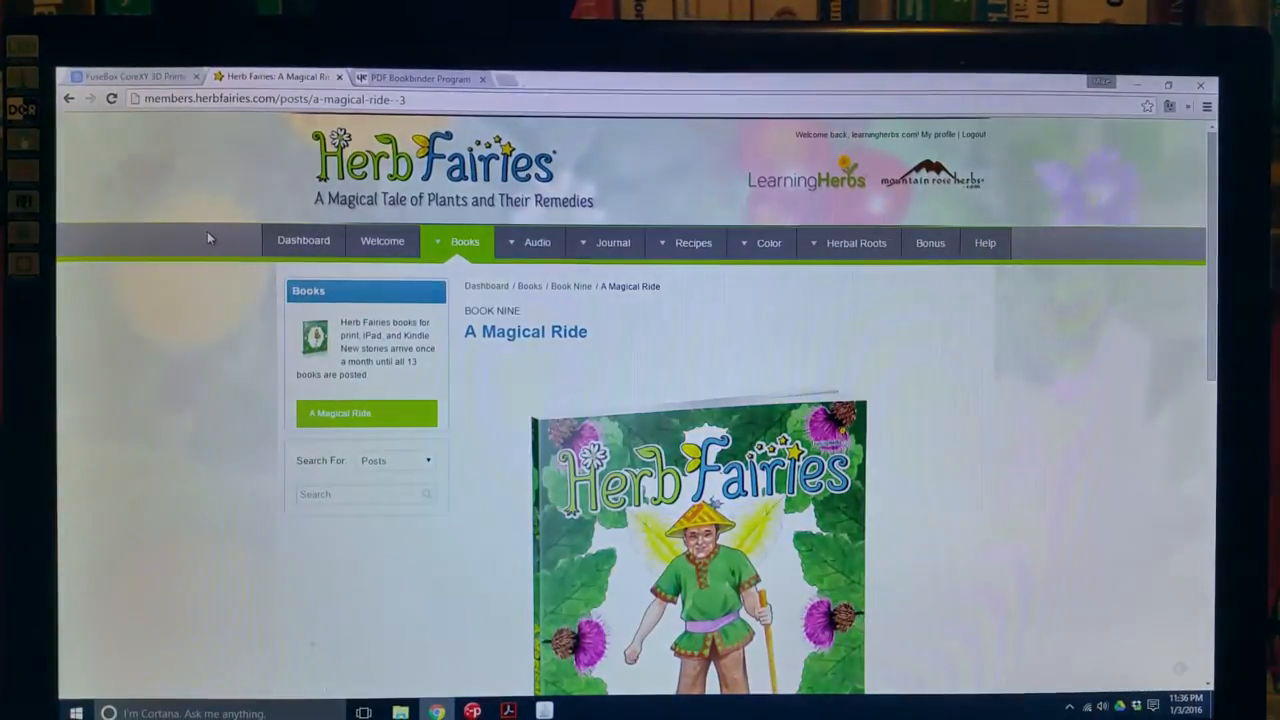
{"action": "mouse_move", "coordinate": [507, 543]}
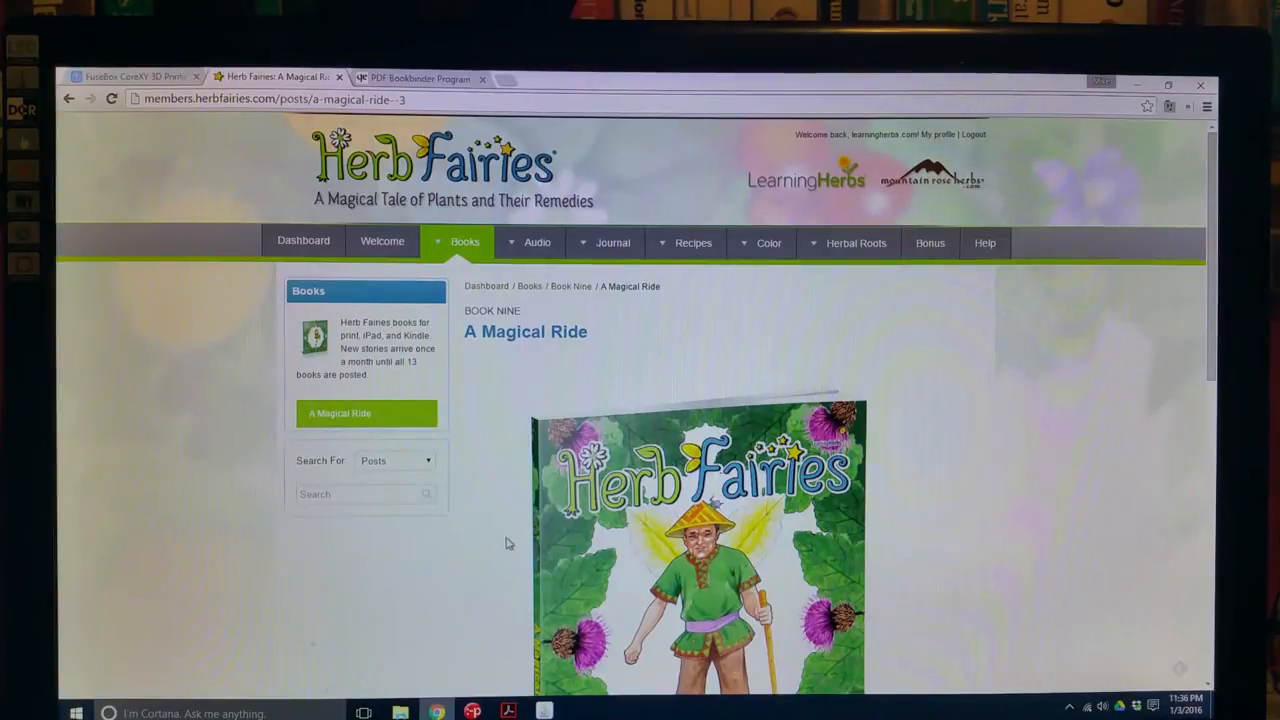
- Scroll to Downloads and open the Herb Fairies Book 9.pdf download
{"action": "scroll", "scroll_direction": "down", "scroll_amount": 3}
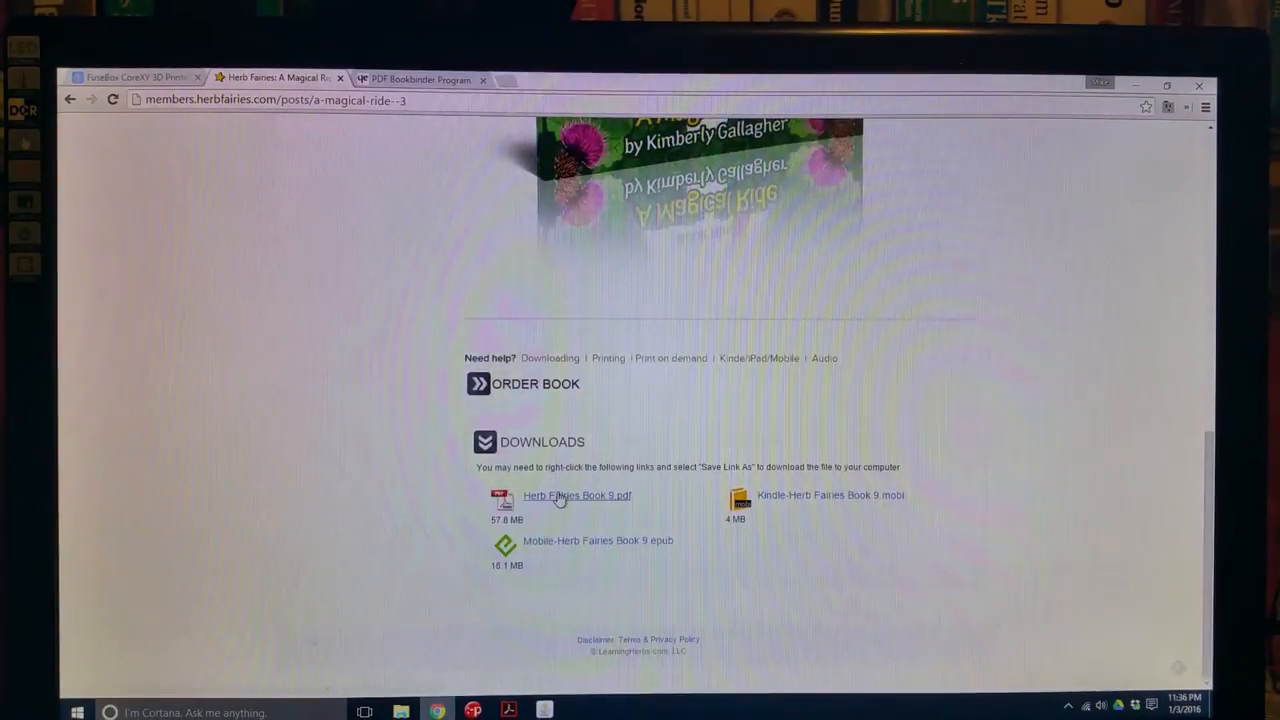
{"action": "left_click", "coordinate": [577, 495]}
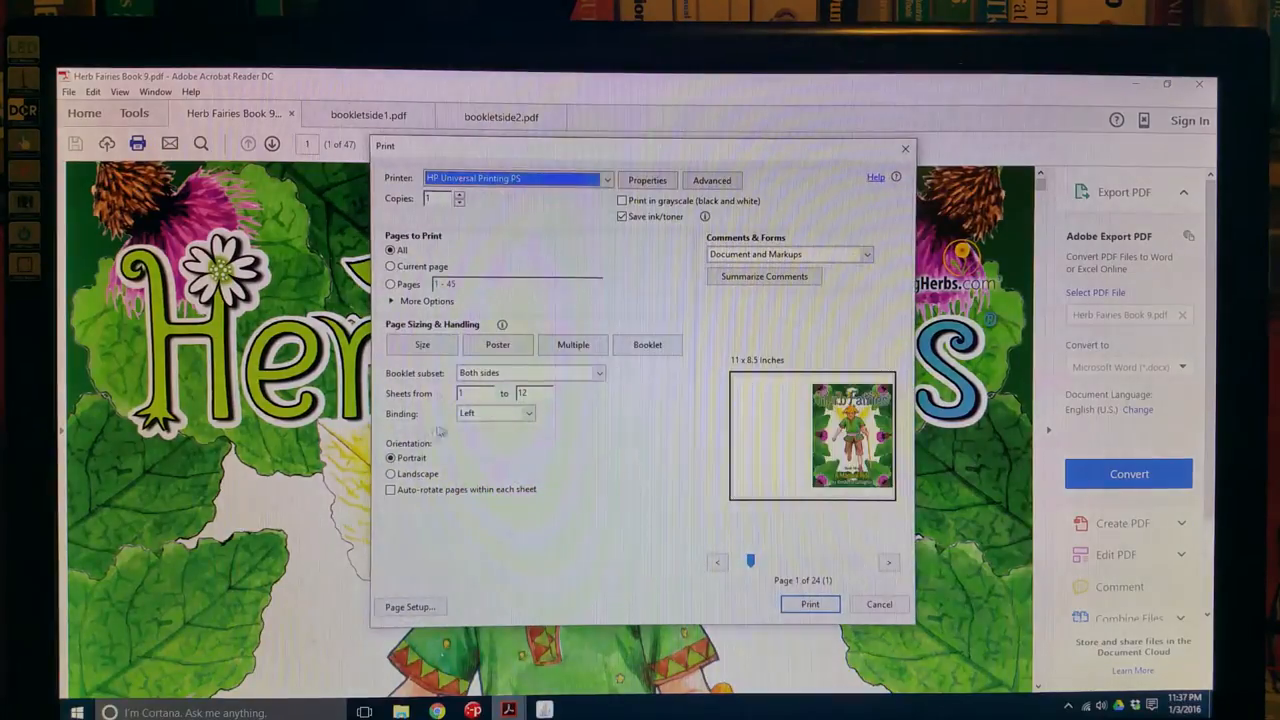
- Compare Size and Booklet print layouts and preview sheet 2 of 24
{"action": "left_click", "coordinate": [422, 344]}
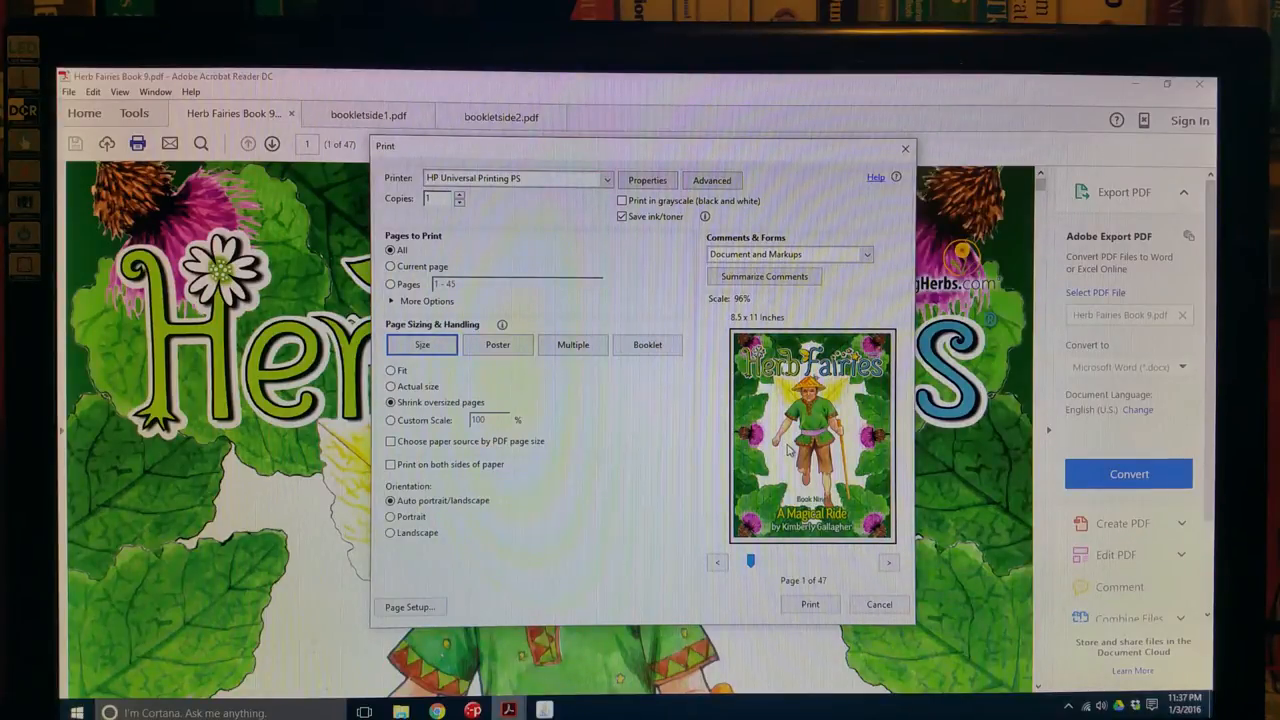
{"action": "left_click", "coordinate": [647, 344]}
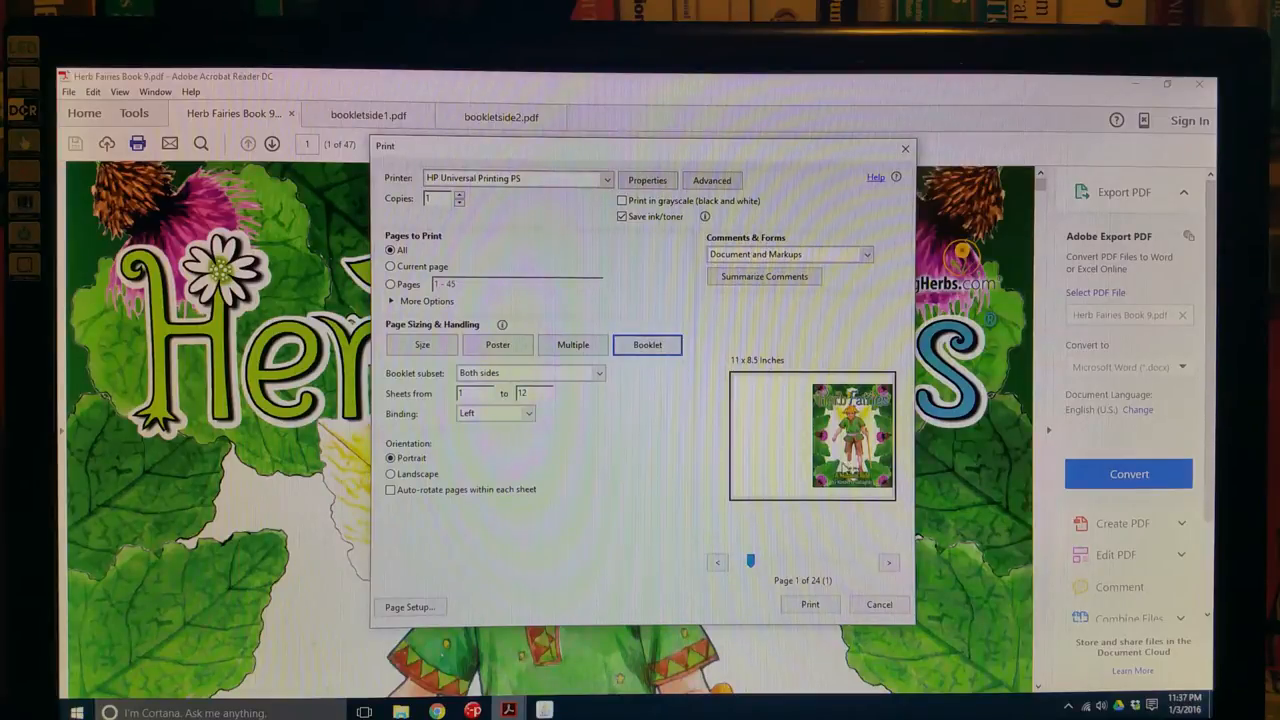
{"action": "left_click", "coordinate": [888, 562]}
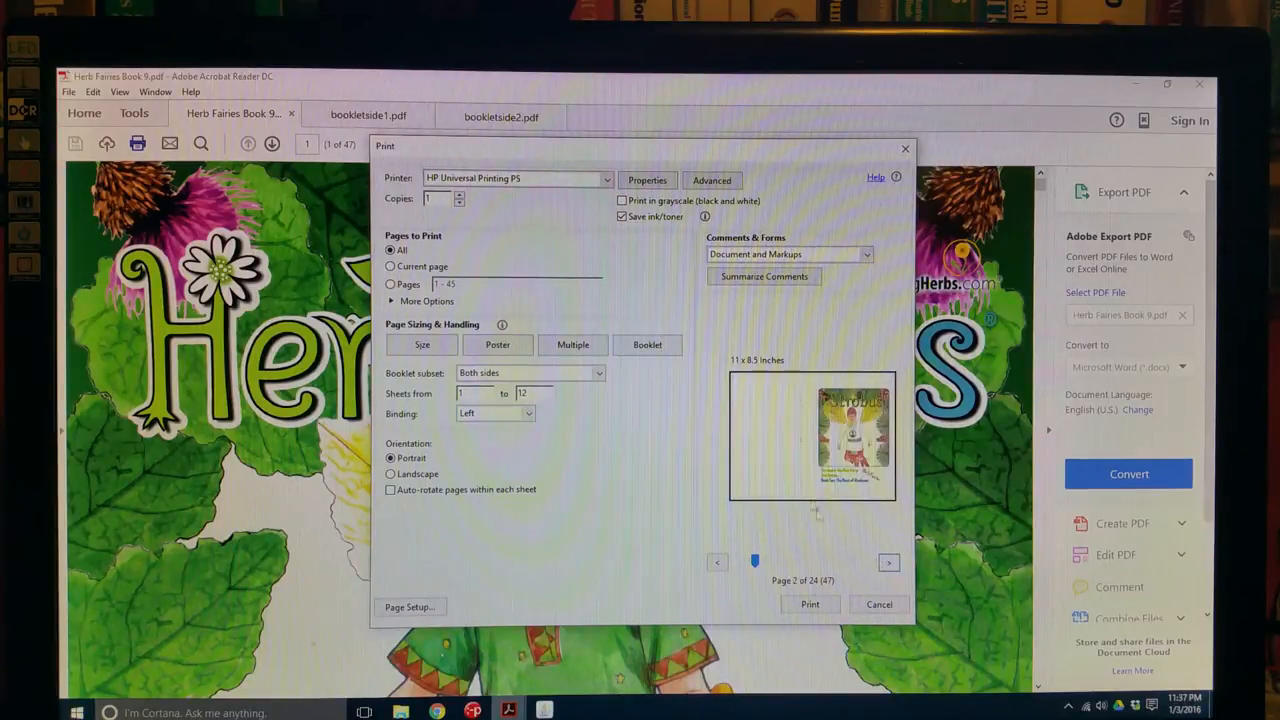
{"action": "left_click", "coordinate": [647, 344]}
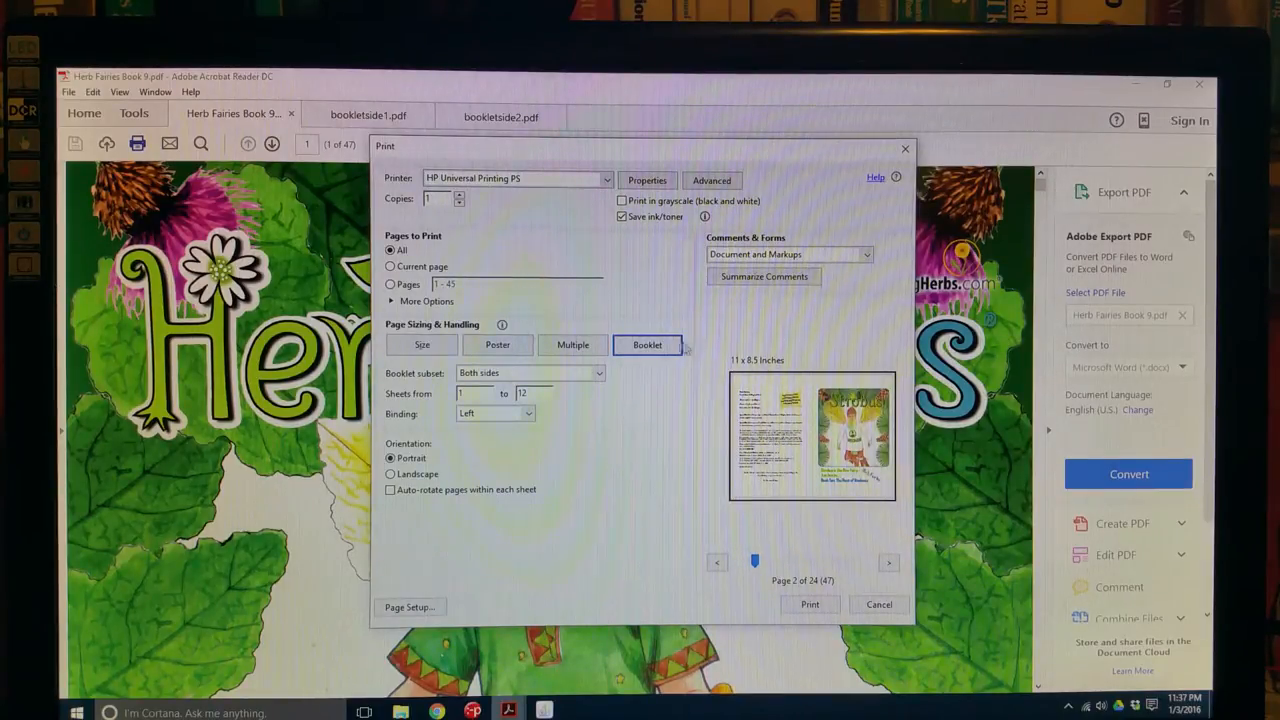
{"action": "left_click", "coordinate": [878, 604]}
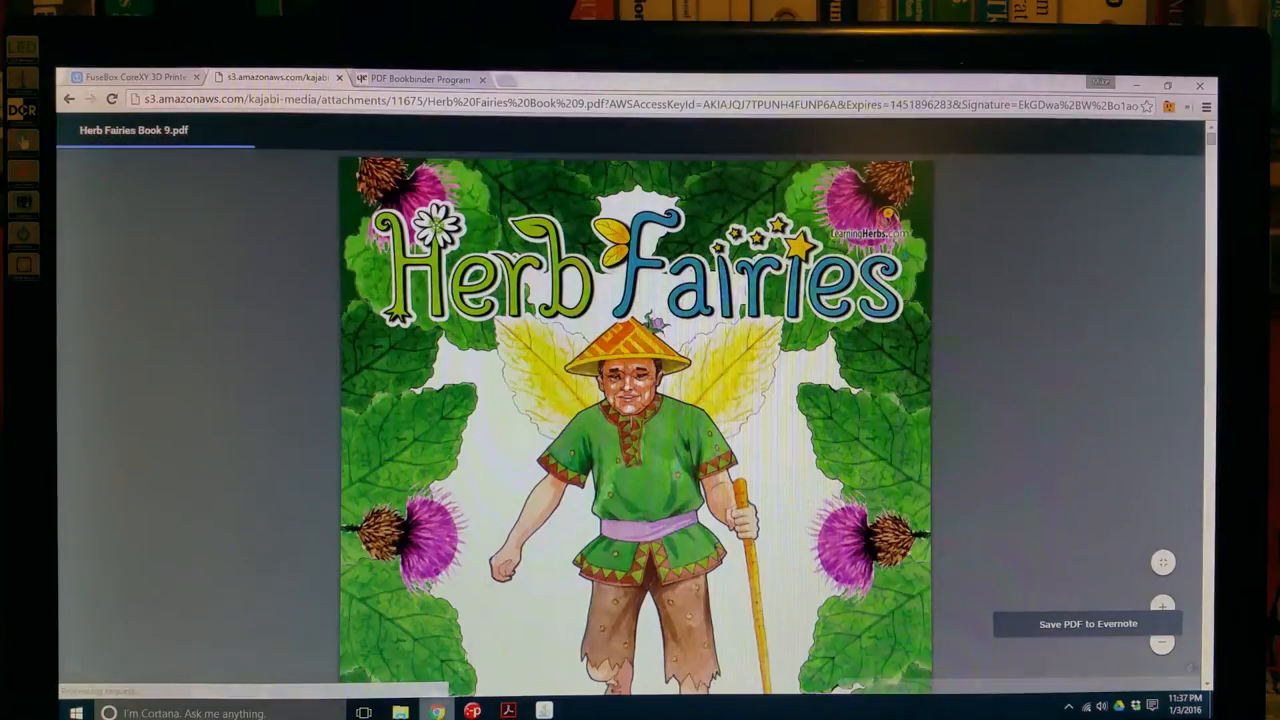
- Go to the PDF Bookbinder Program page and launch Bookbinder 3.0
{"action": "left_click", "coordinate": [420, 78]}
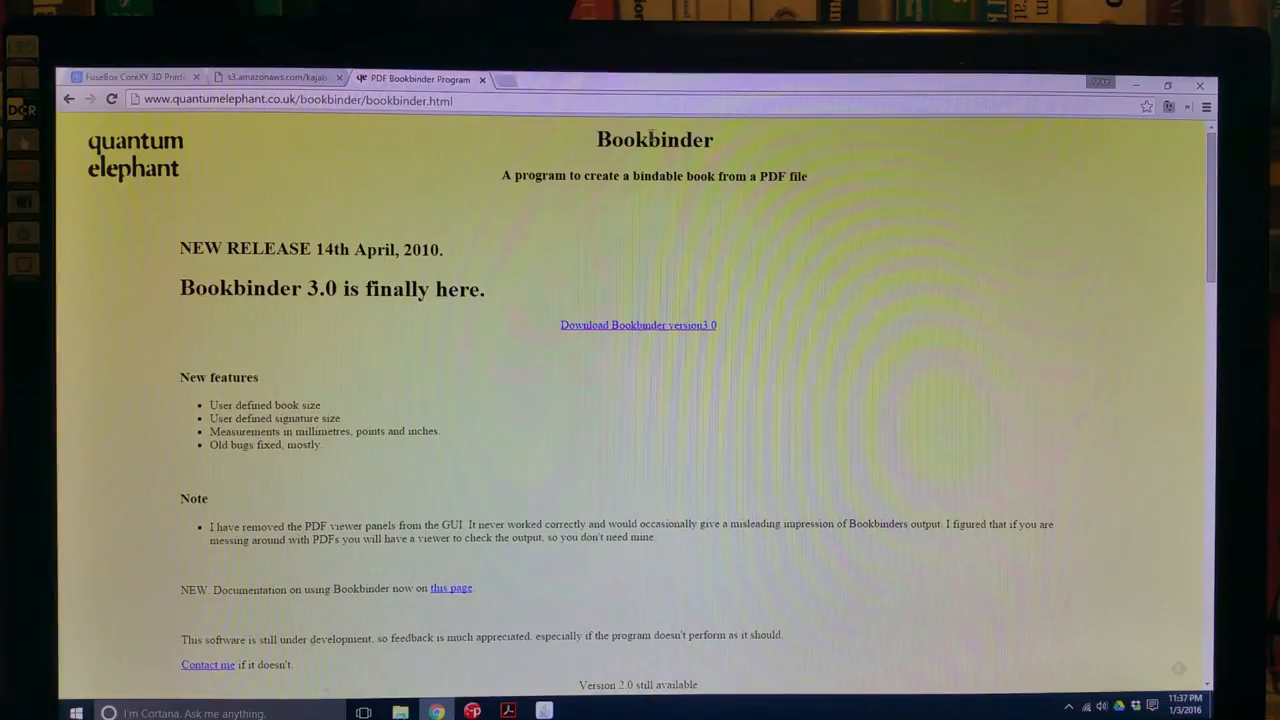
{"action": "double_click", "coordinate": [654, 139]}
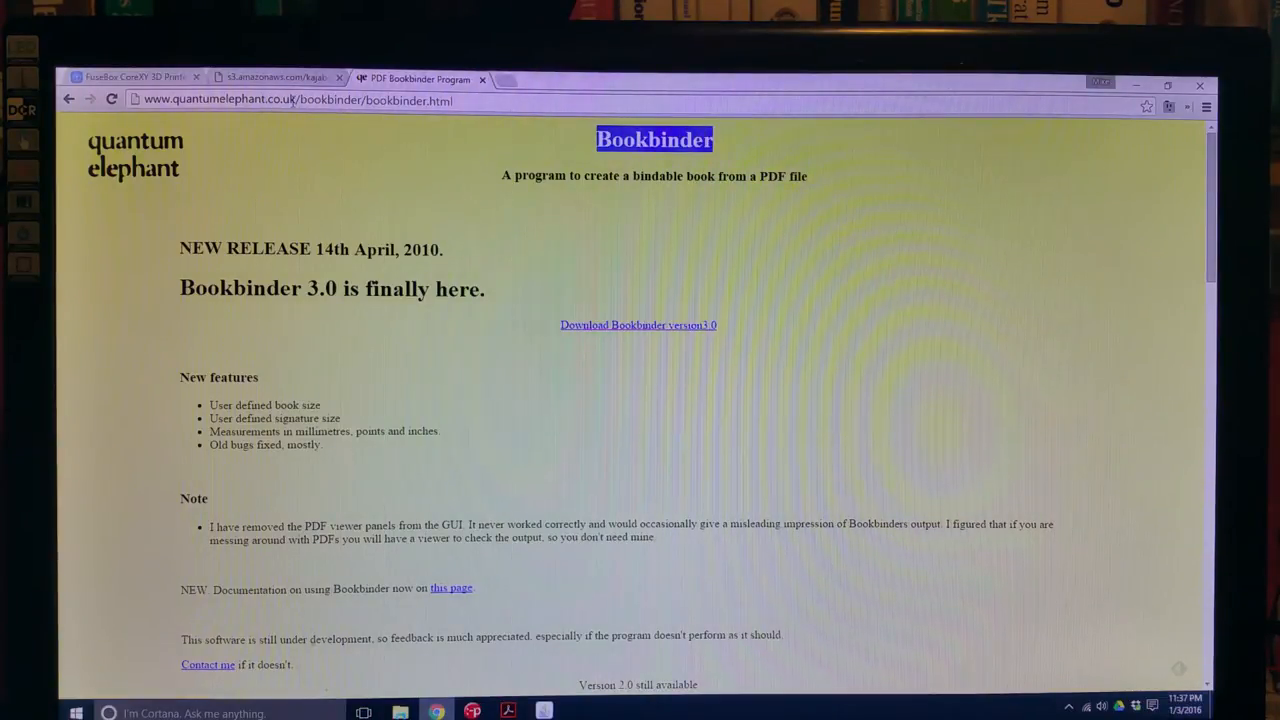
{"action": "left_click", "coordinate": [447, 406]}
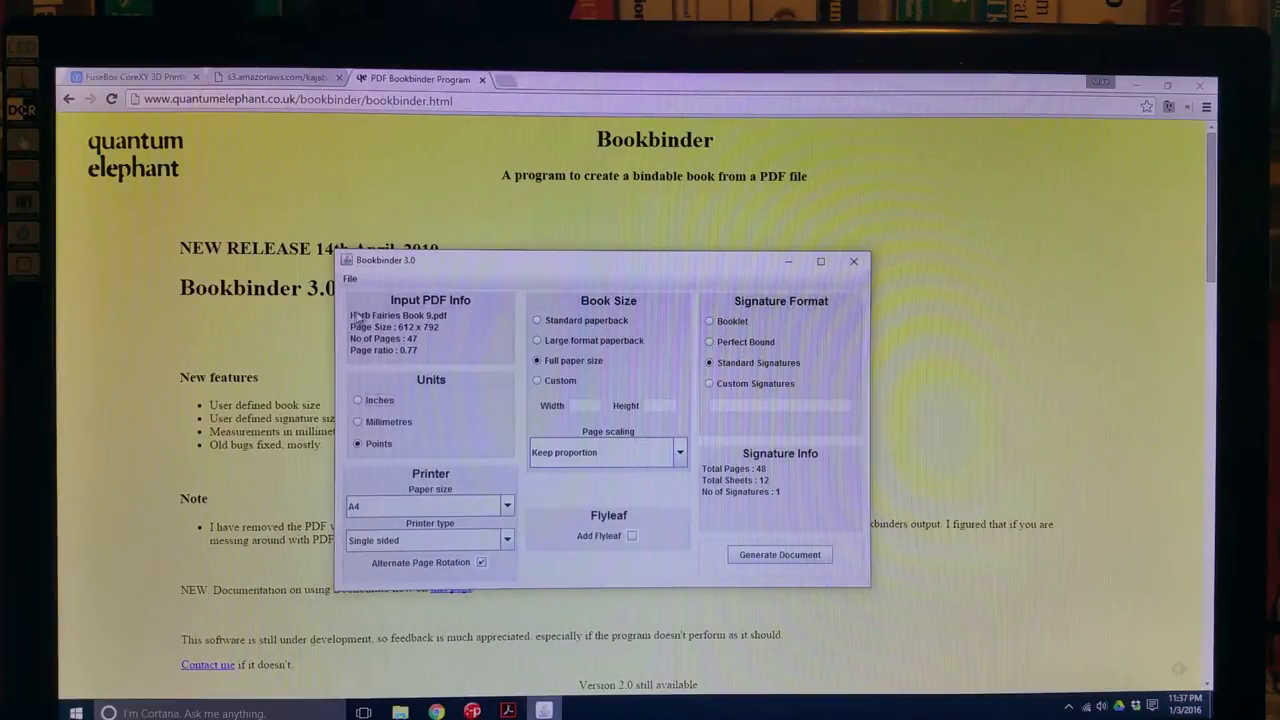
- Open Herb Fairies Book 9.pdf and generate a Letter, single-sided Booklet
{"action": "left_click", "coordinate": [350, 278]}
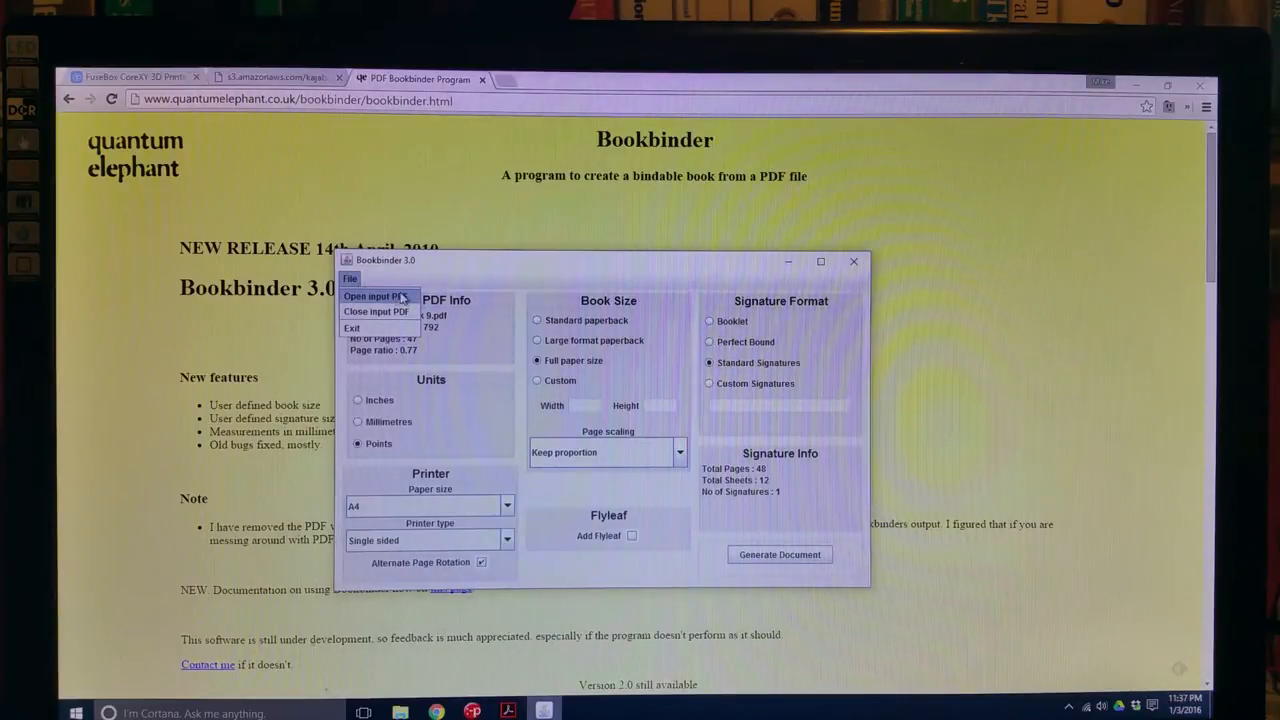
{"action": "left_click", "coordinate": [350, 278]}
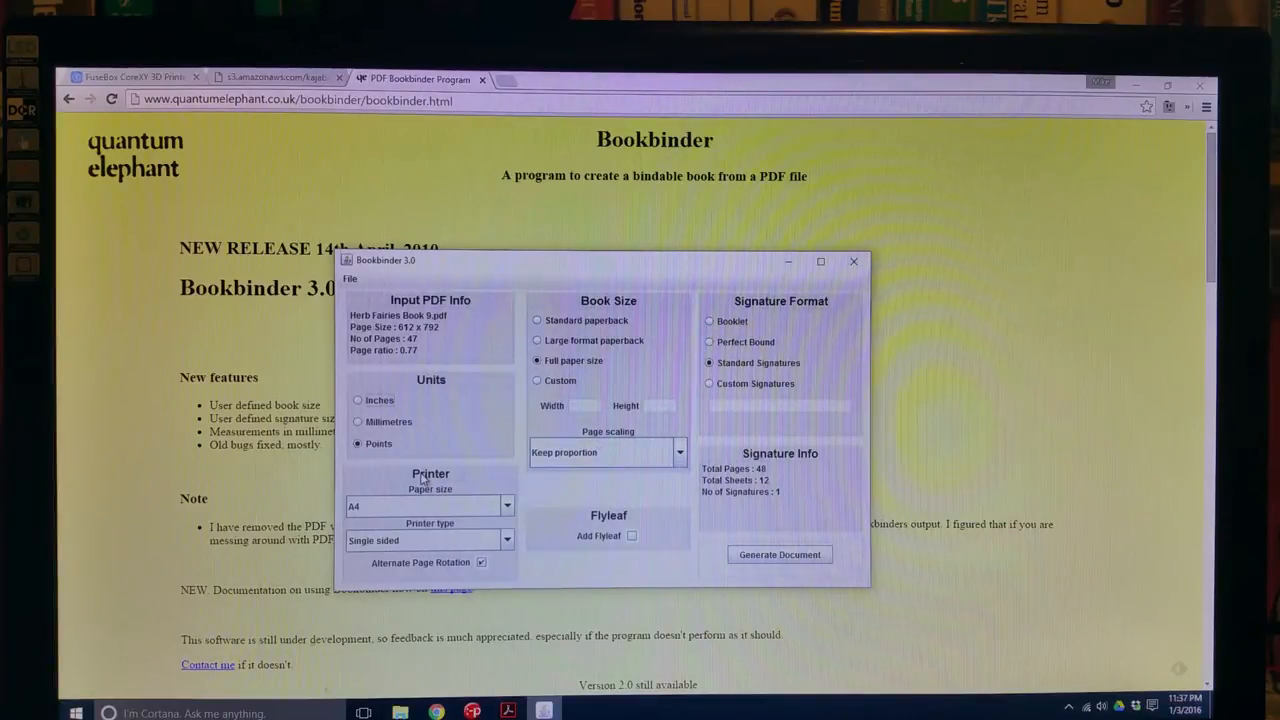
{"action": "left_click", "coordinate": [507, 506]}
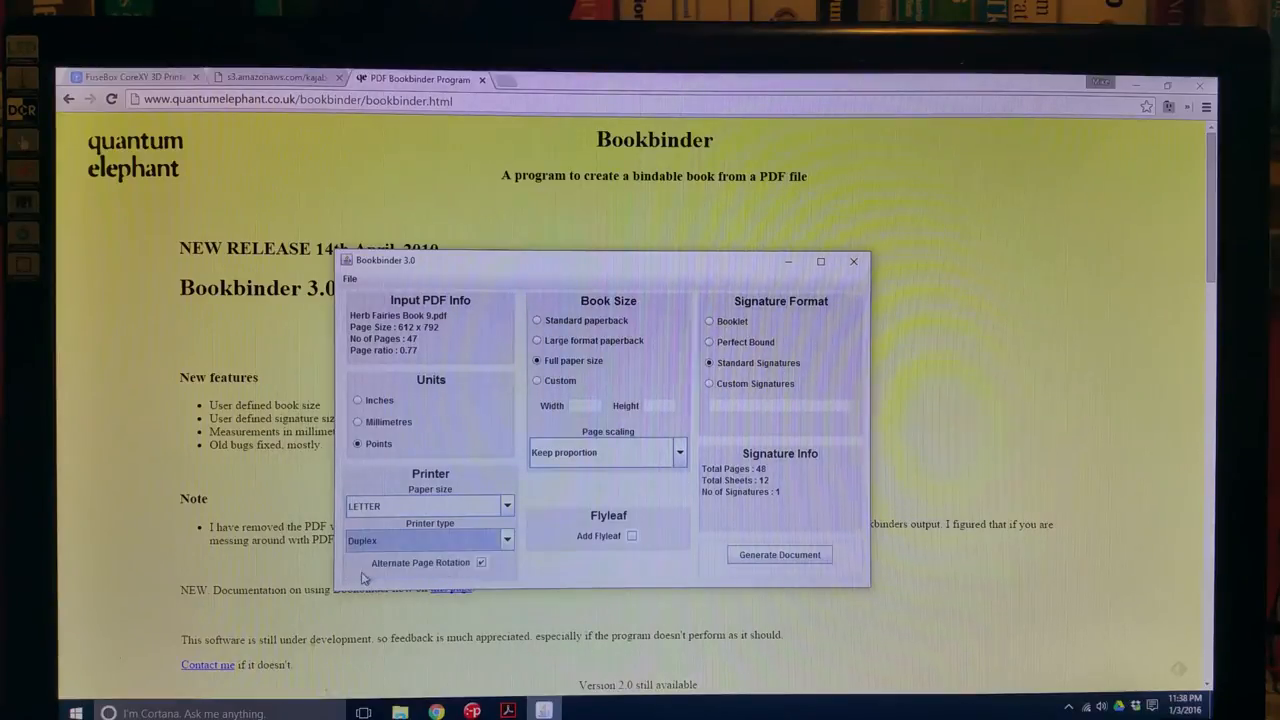
{"action": "left_click", "coordinate": [430, 540]}
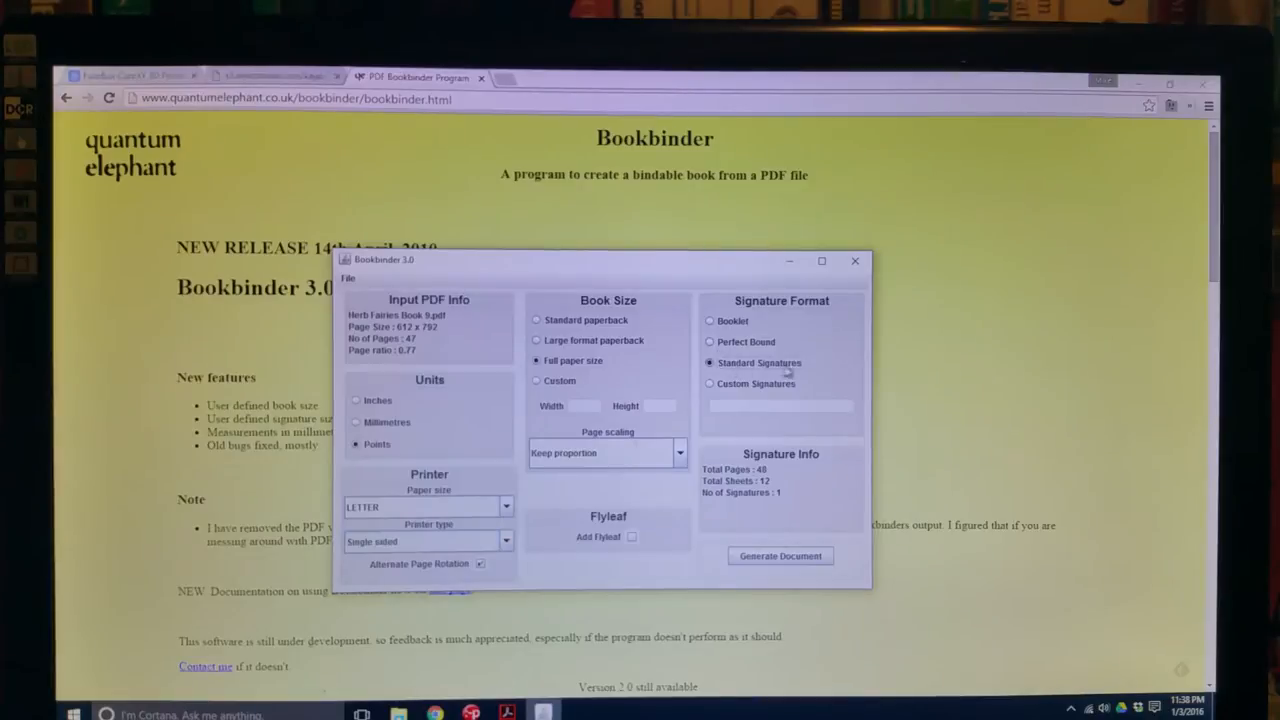
{"action": "left_click", "coordinate": [710, 321]}
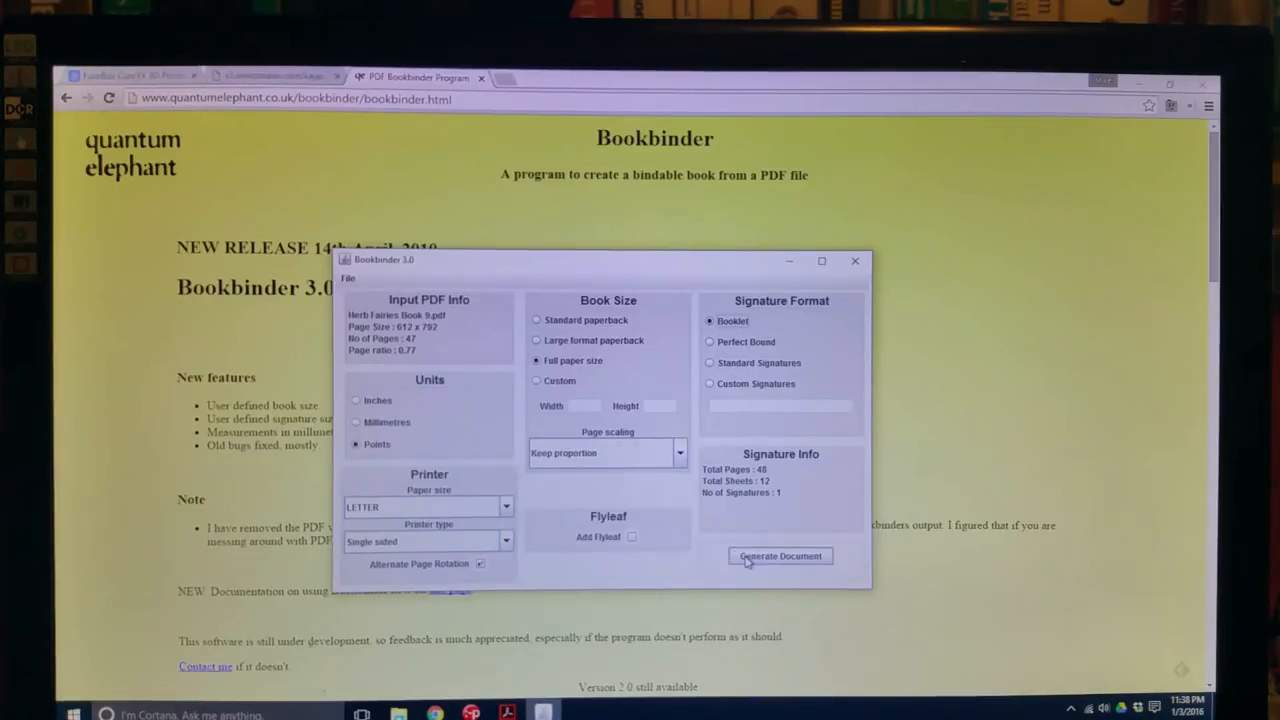
{"action": "left_click", "coordinate": [780, 556]}
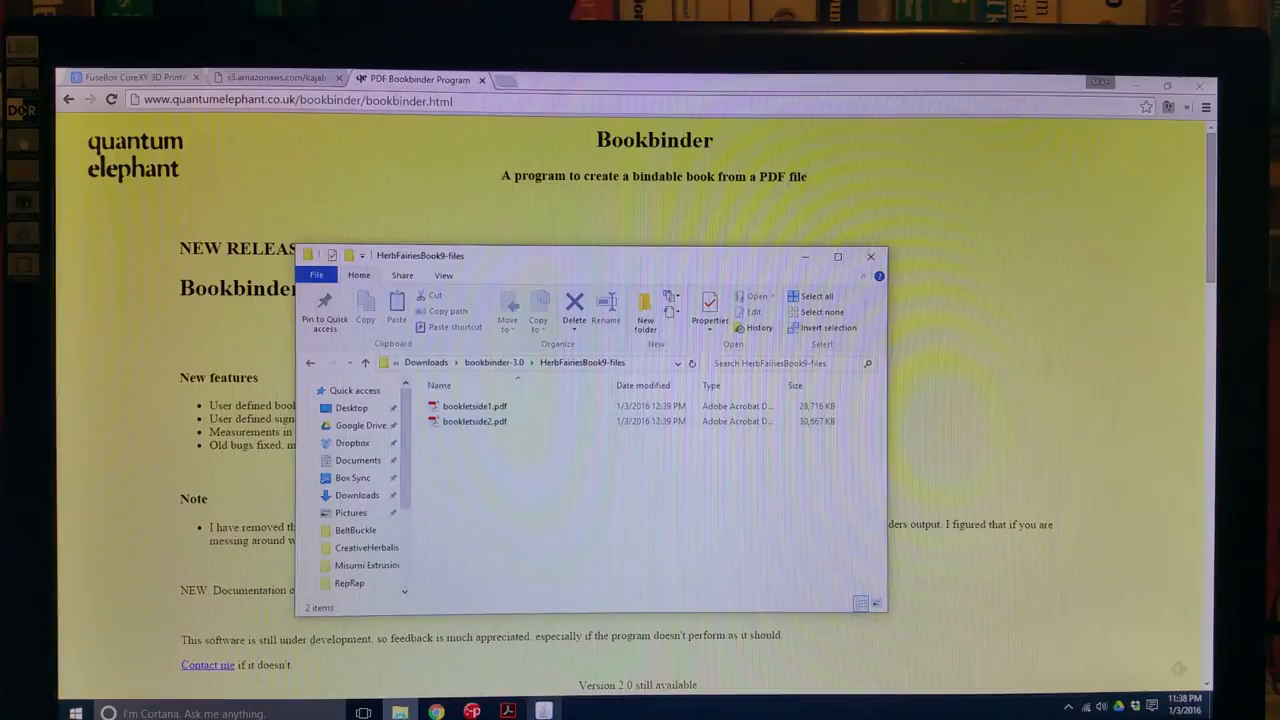
- Open bookletside1.pdf and page back and forth through its booklet spreads
{"action": "double_click", "coordinate": [475, 405]}
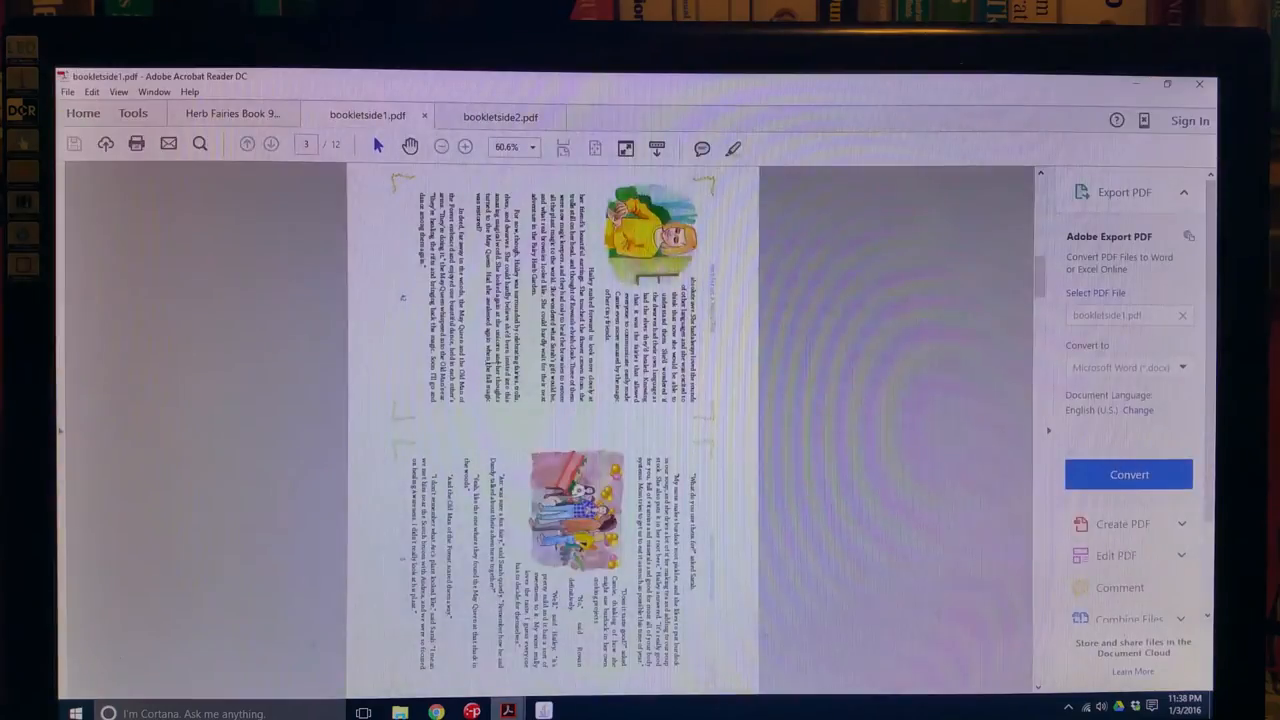
{"action": "left_click", "coordinate": [246, 144]}
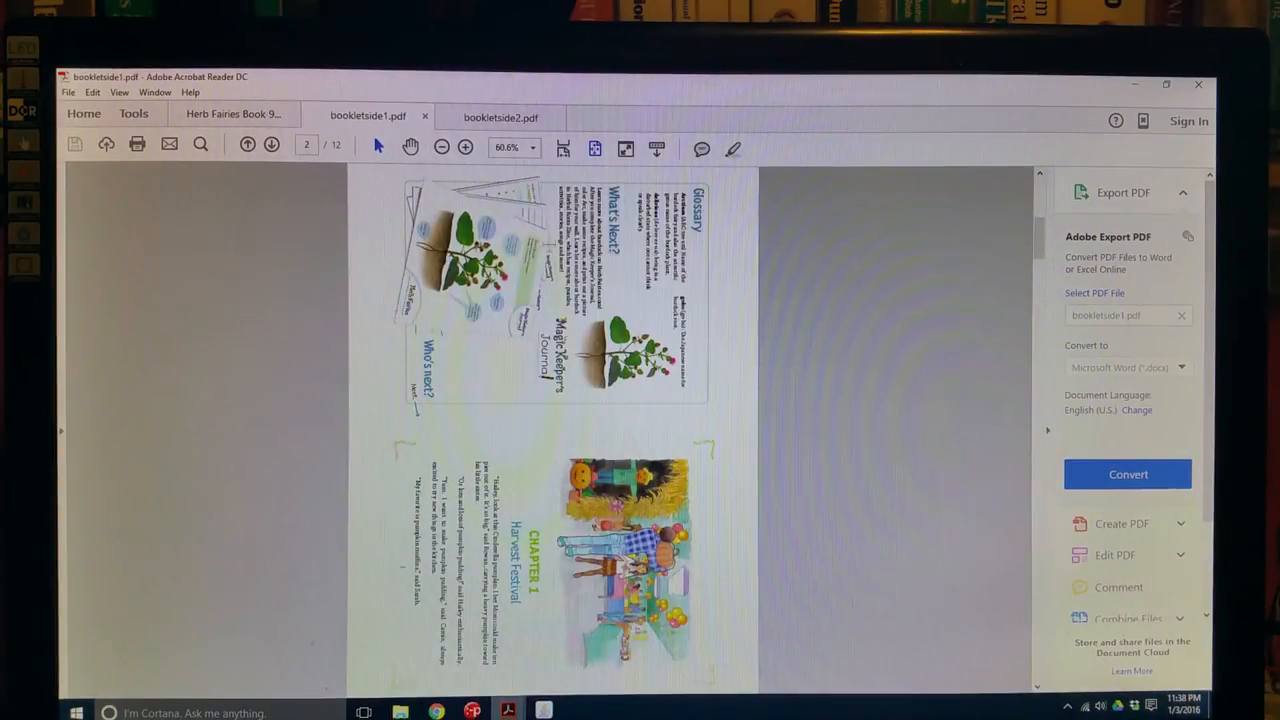
{"action": "left_click", "coordinate": [272, 145]}
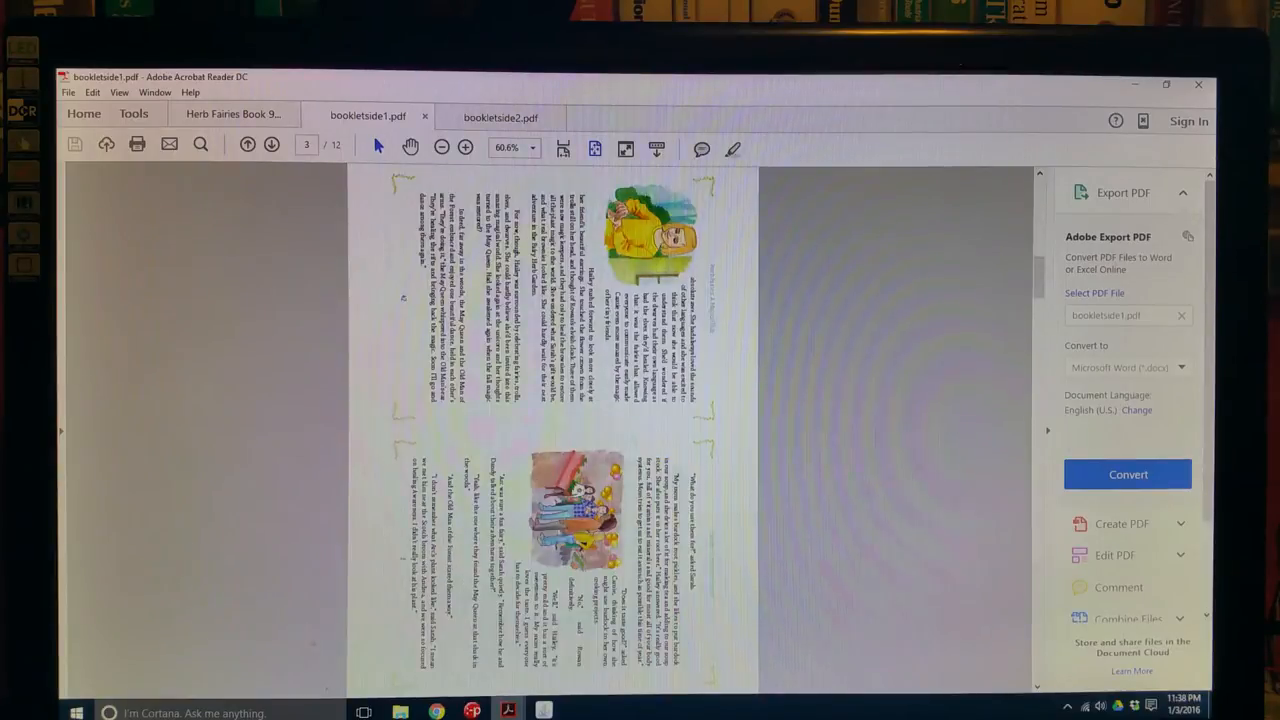